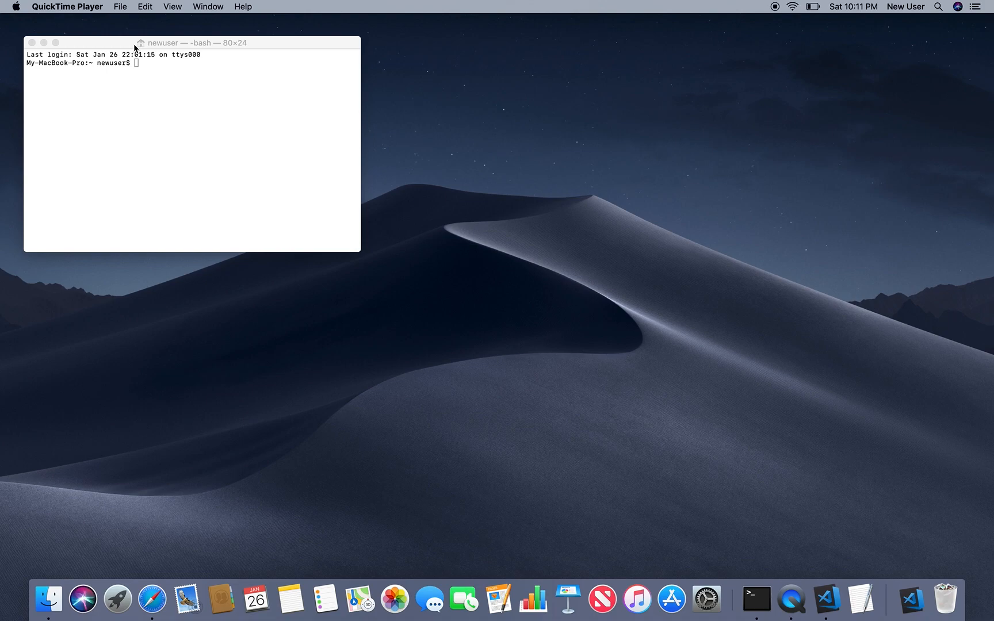
mouse_move(151, 48)
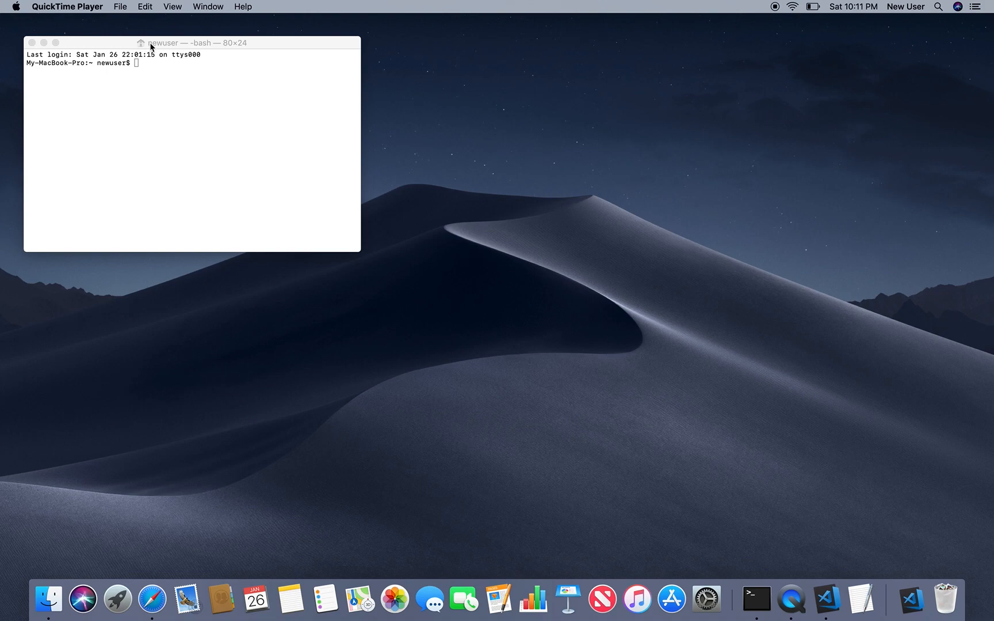
mouse_move(166, 67)
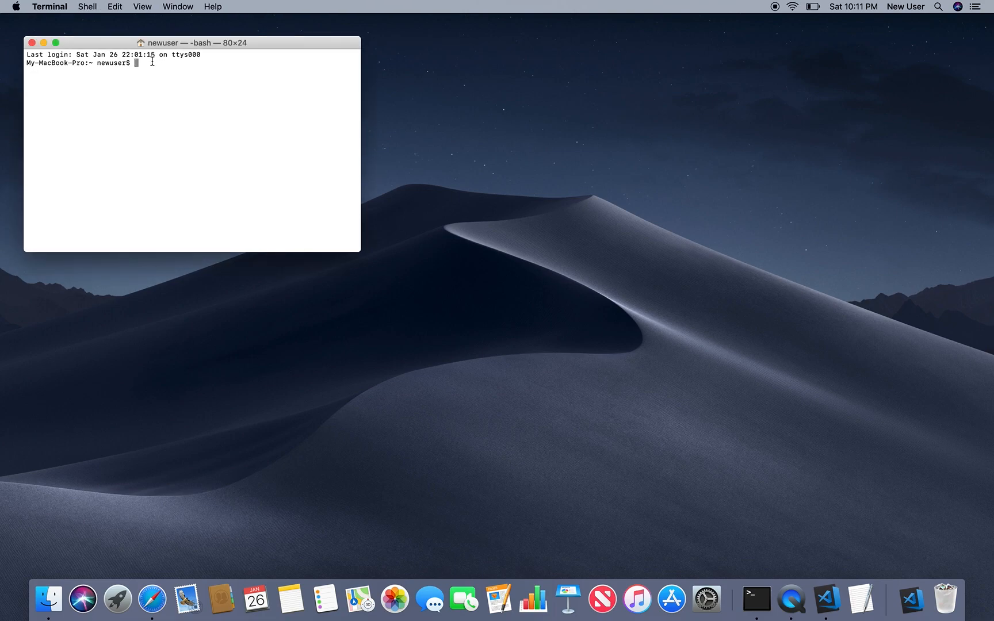
- Run node -v to confirm the installed Node.js version is v10.14.1
text(n)
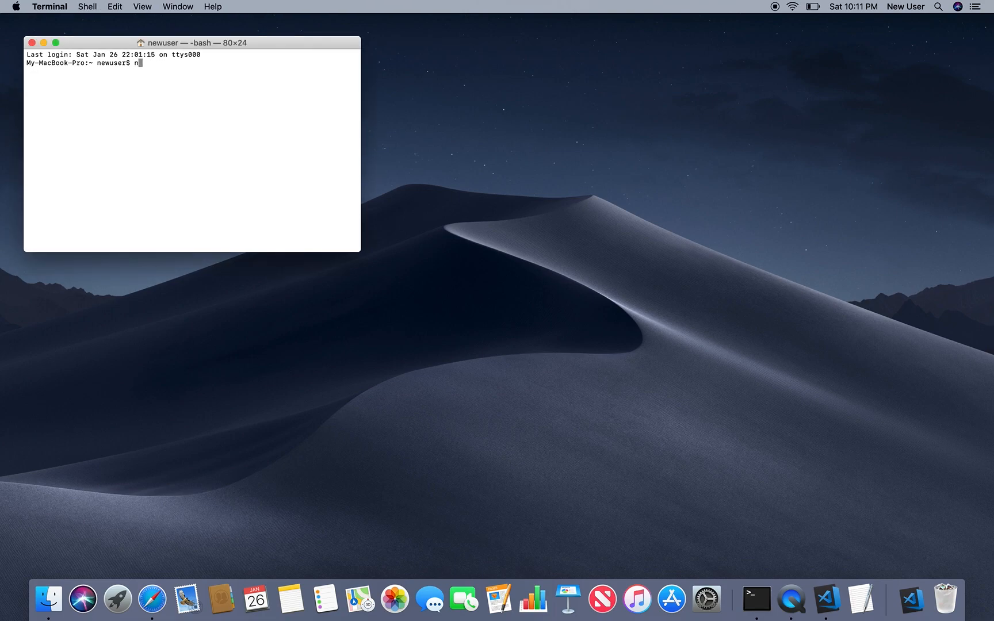
text(ode)
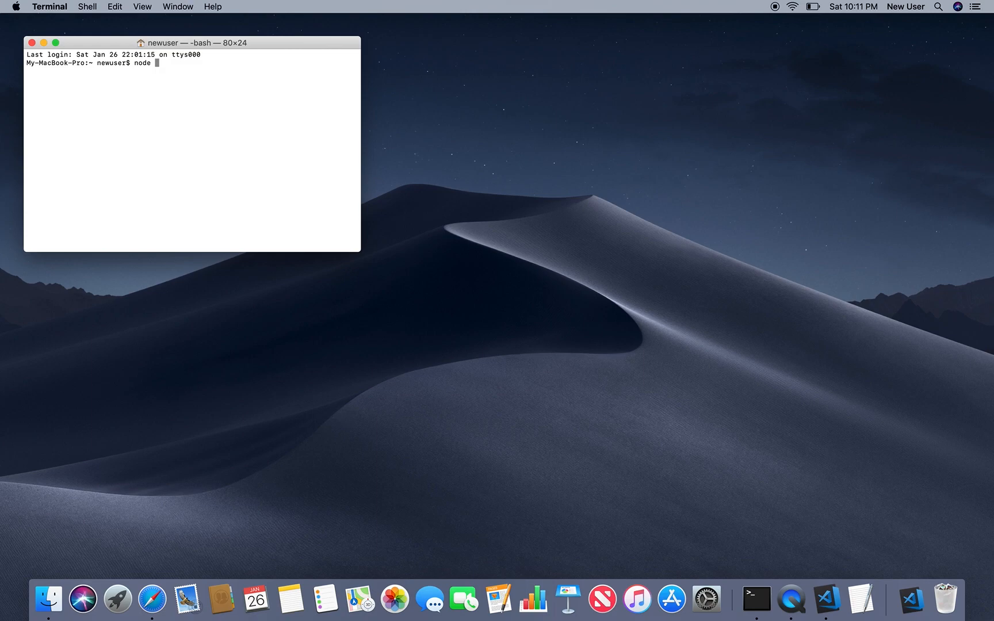
text(-v)
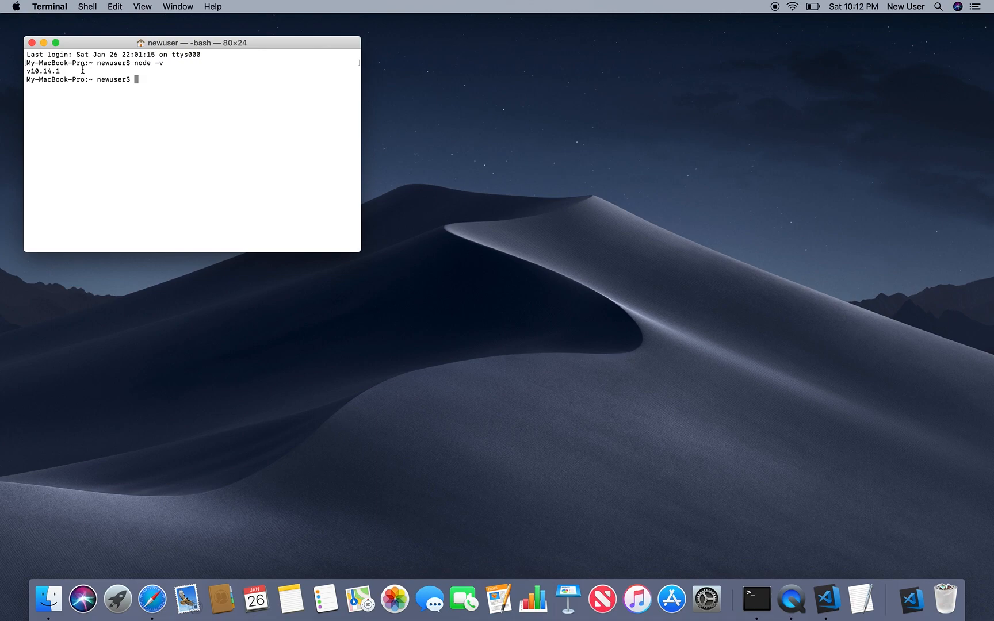
mouse_move(95, 76)
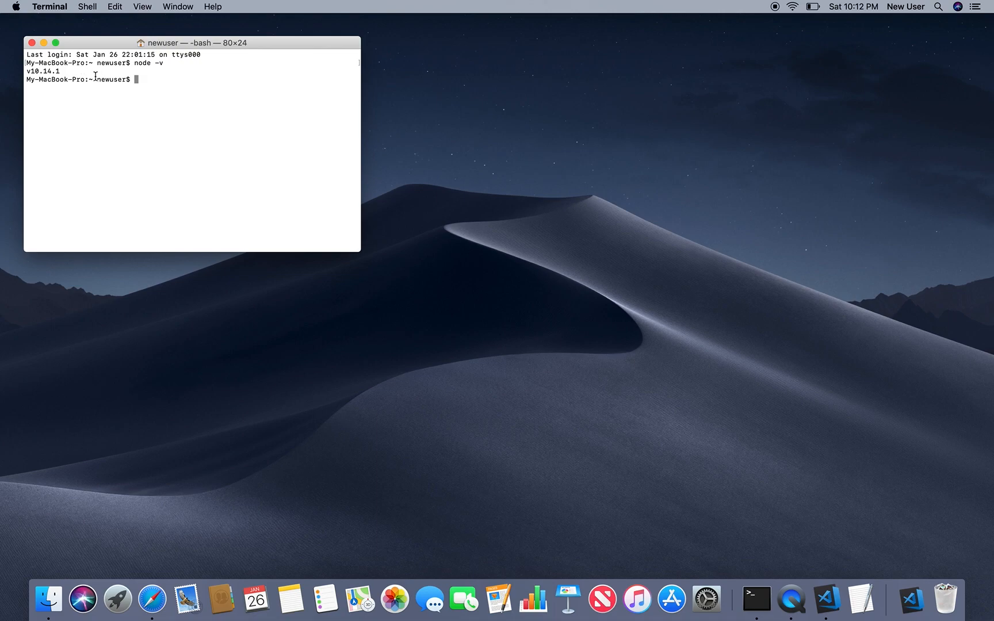
- Bring up the nodejs.org page showing 10.15.0 LTS and 11.8.0 Current downloads
click(151, 598)
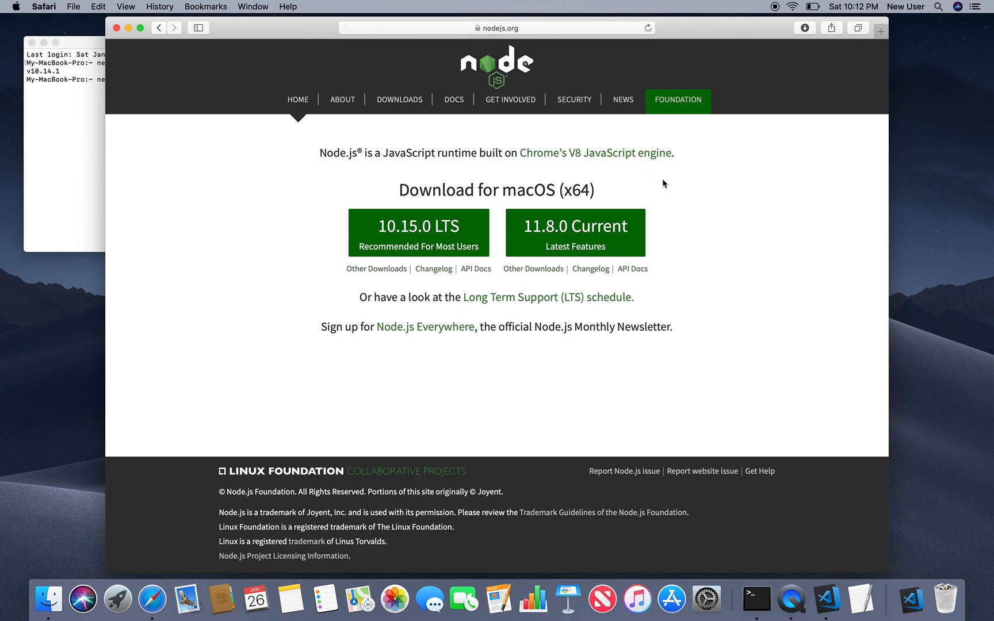
mouse_move(480, 231)
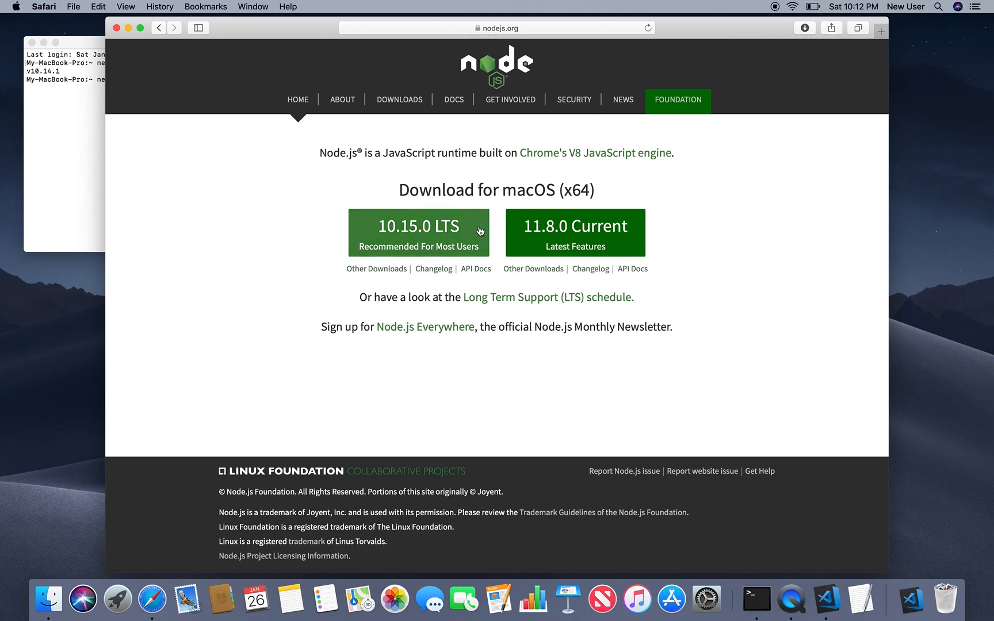
mouse_move(362, 225)
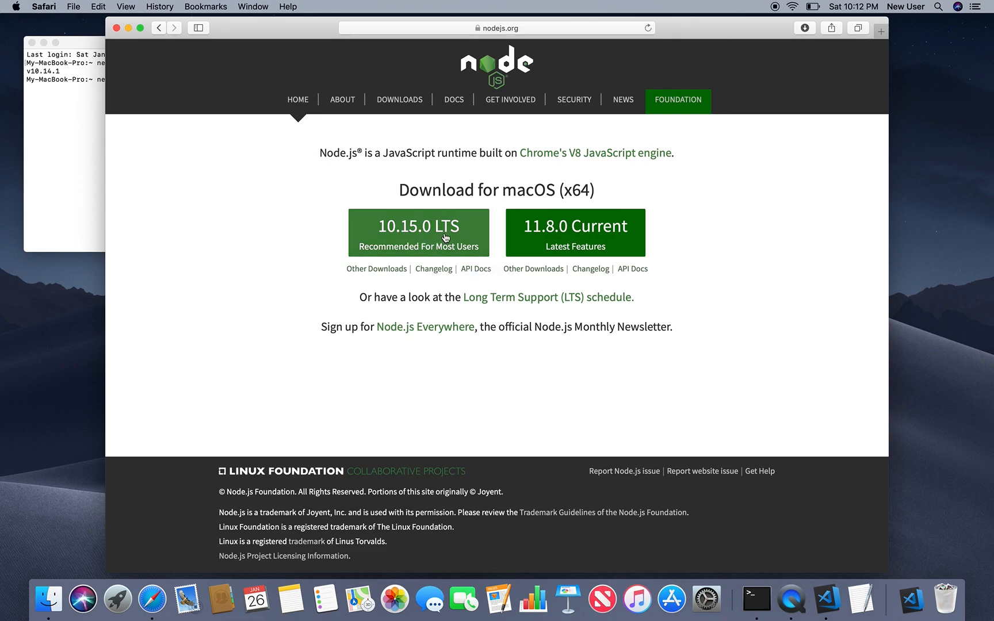
mouse_move(444, 237)
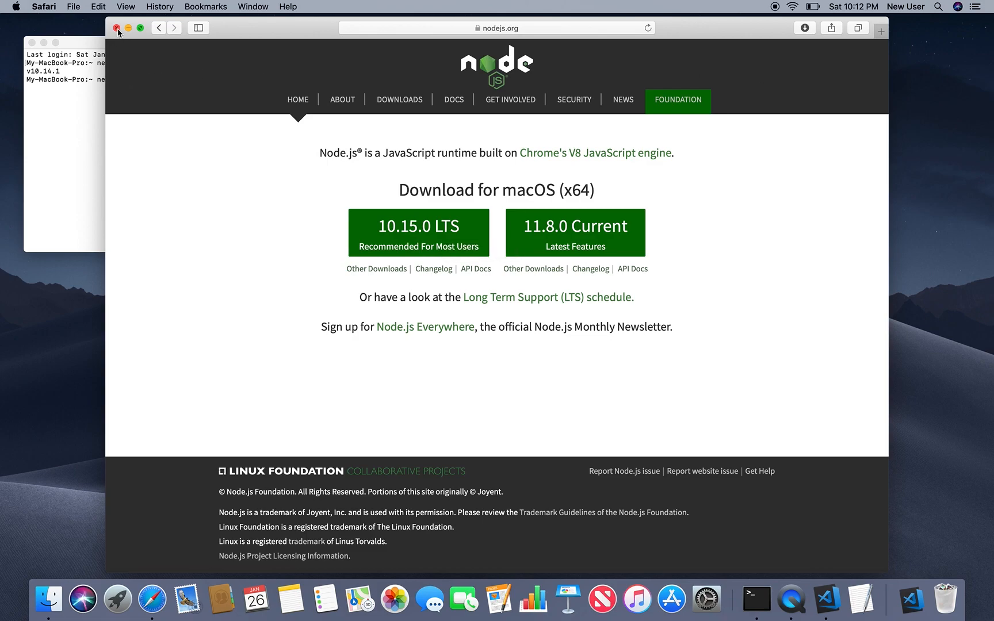
- Close the Node.js page and run npm -v, which reports 6.4.1
click(116, 28)
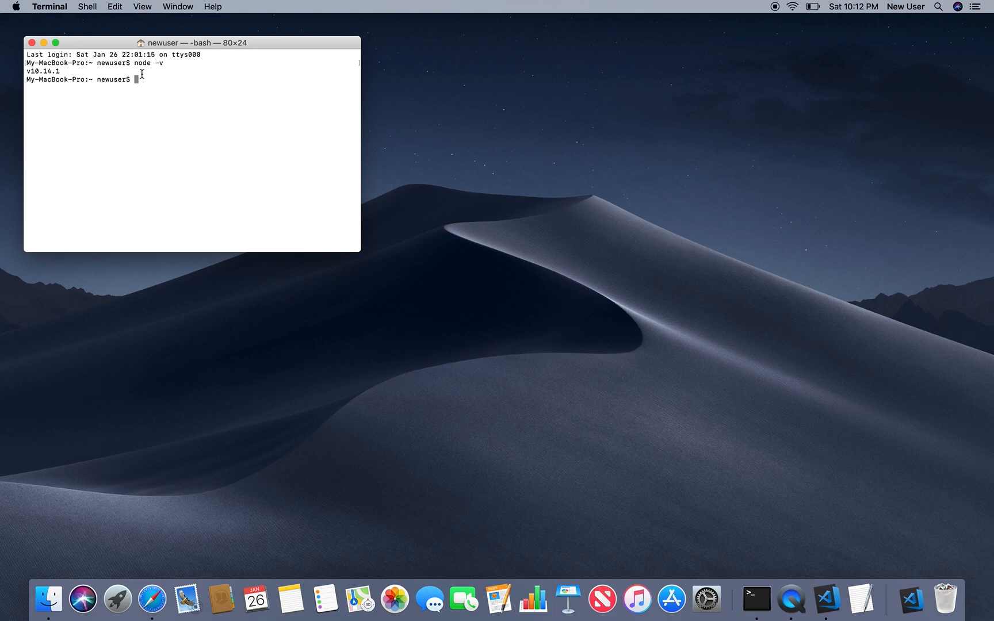
text(npm -v)
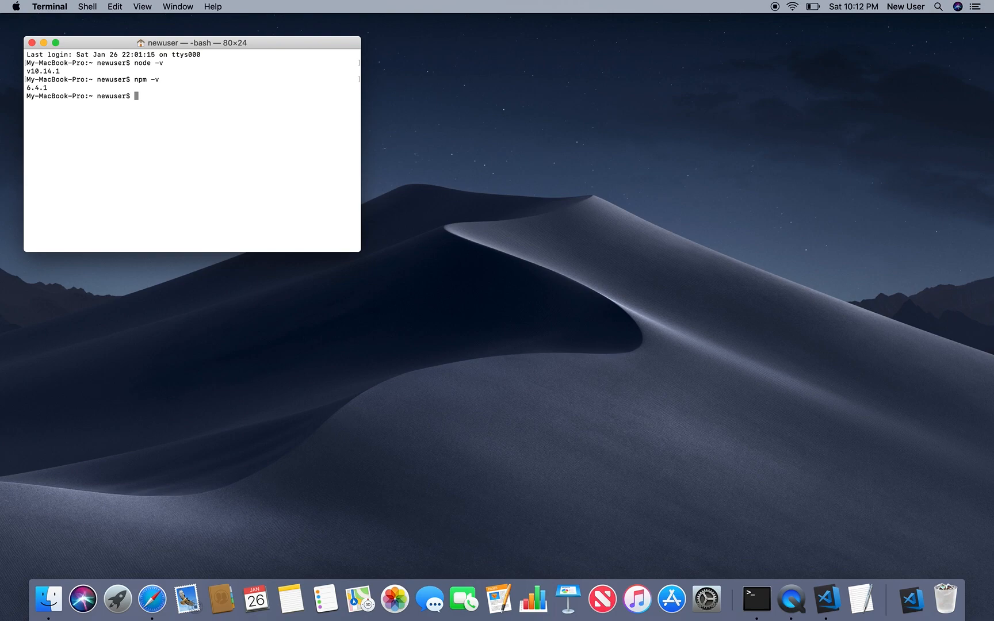
text(n)
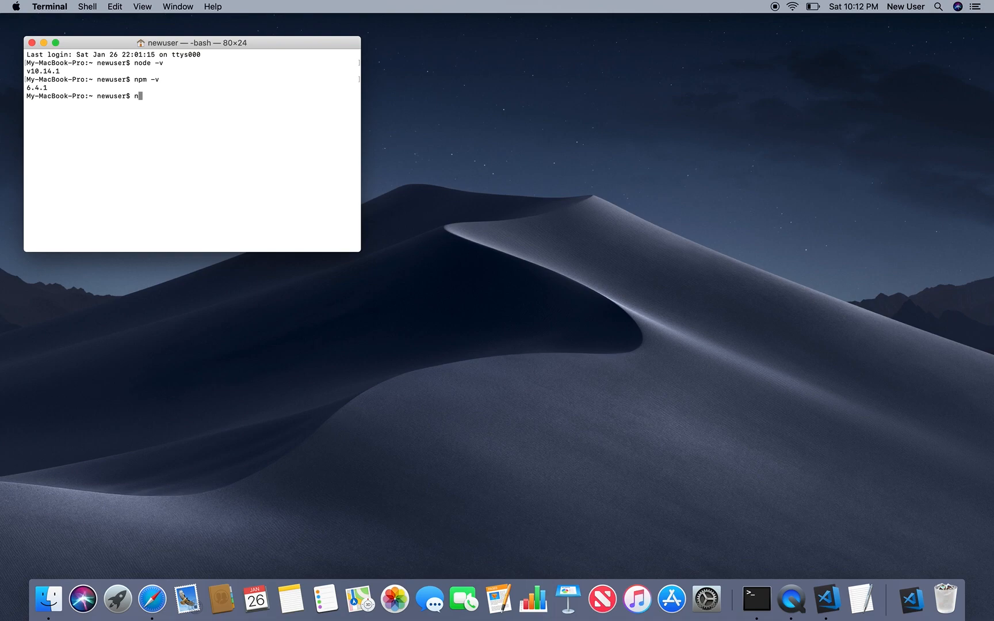
text(pm i)
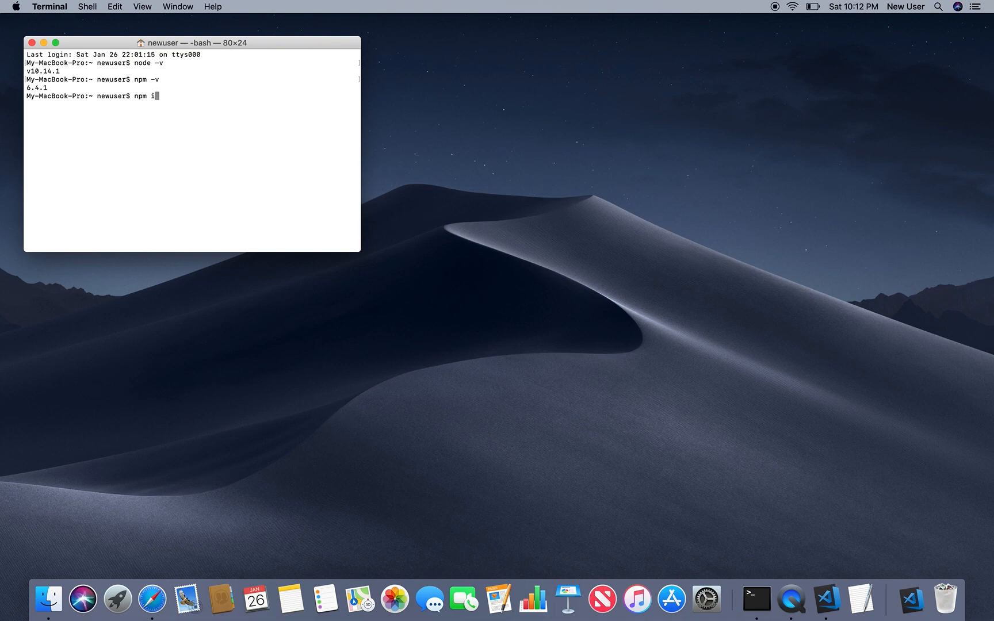
text(nstall)
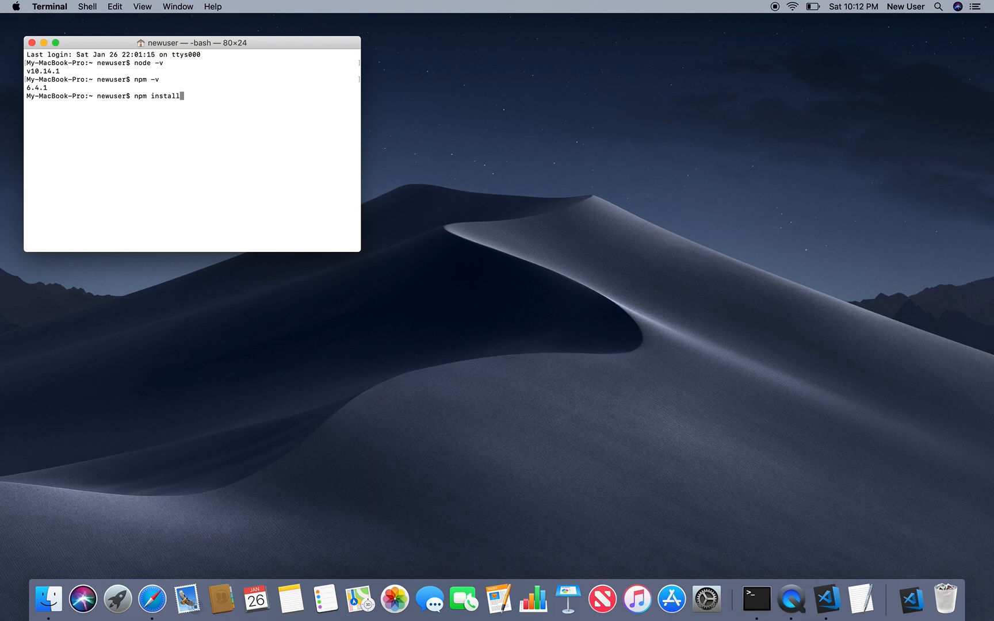
text(-)
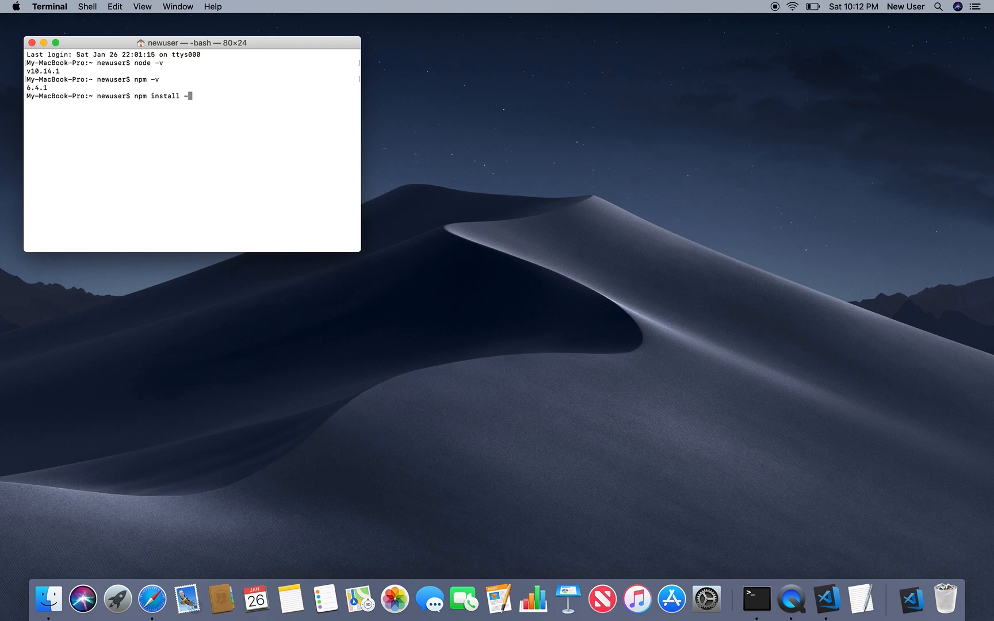
text(g)
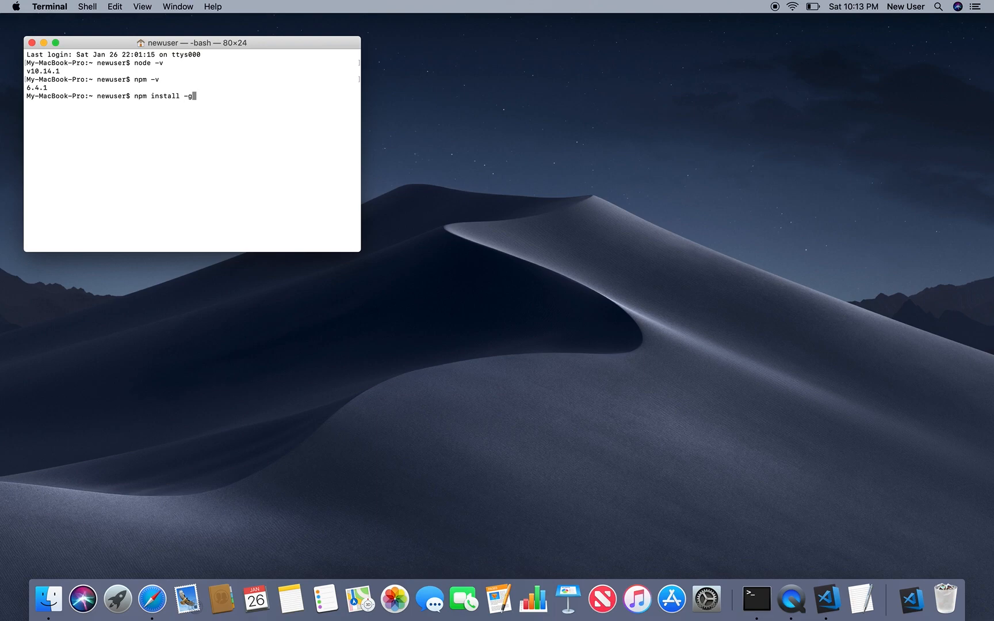
text(@)
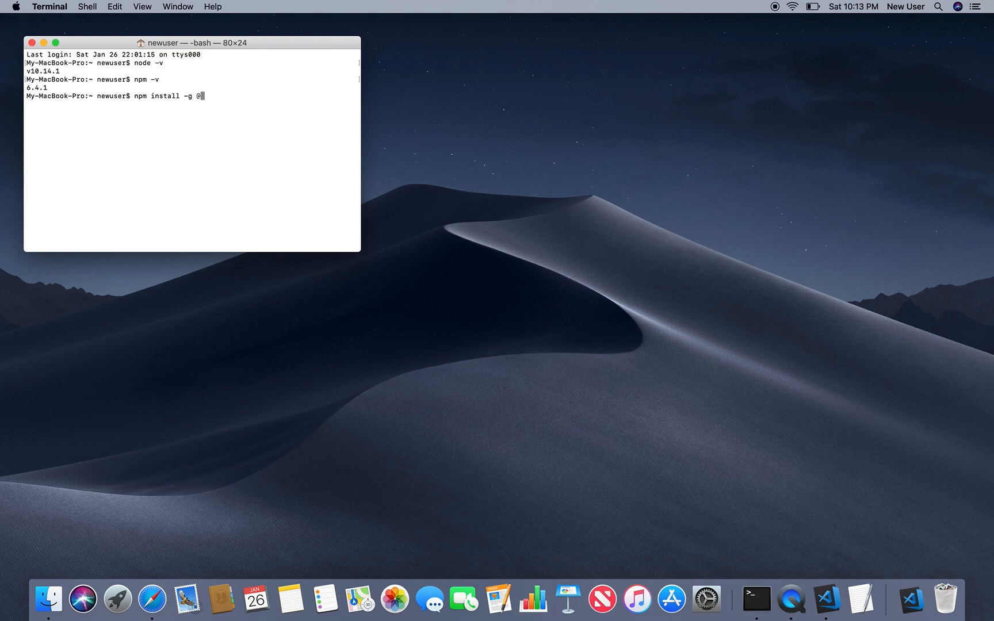
text(angu)
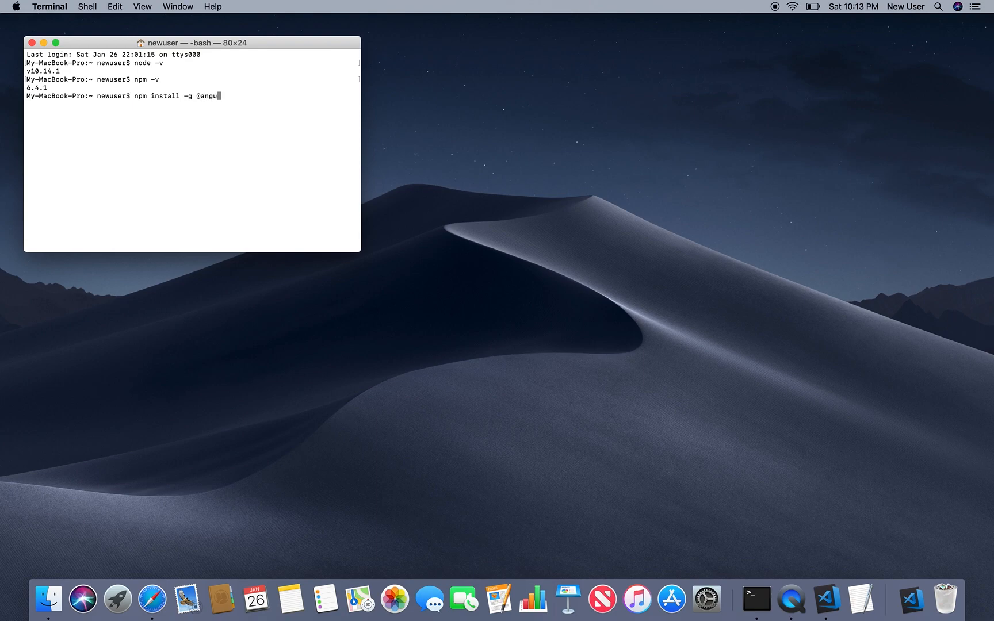
text(lar)
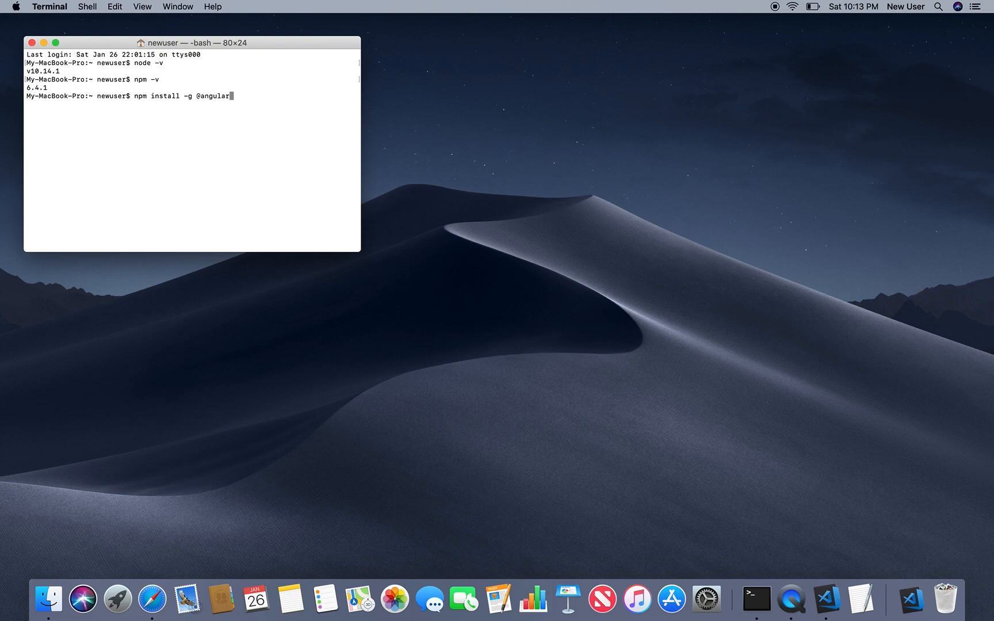
text(/cli)
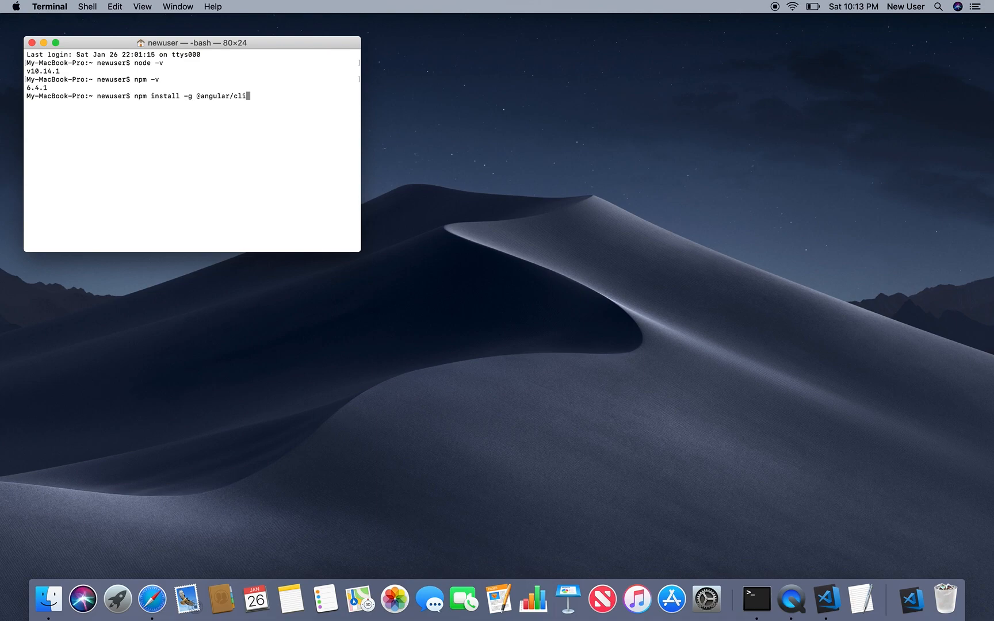
key(Backspace)
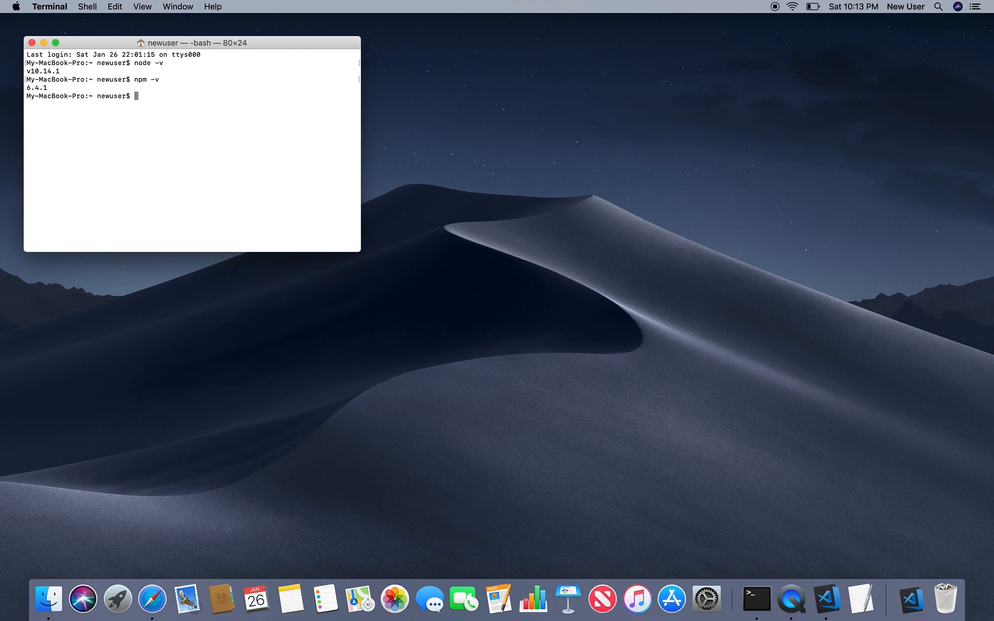
- Run ng new dashboard-app, installing 1210 packages and initializing git
text(n)
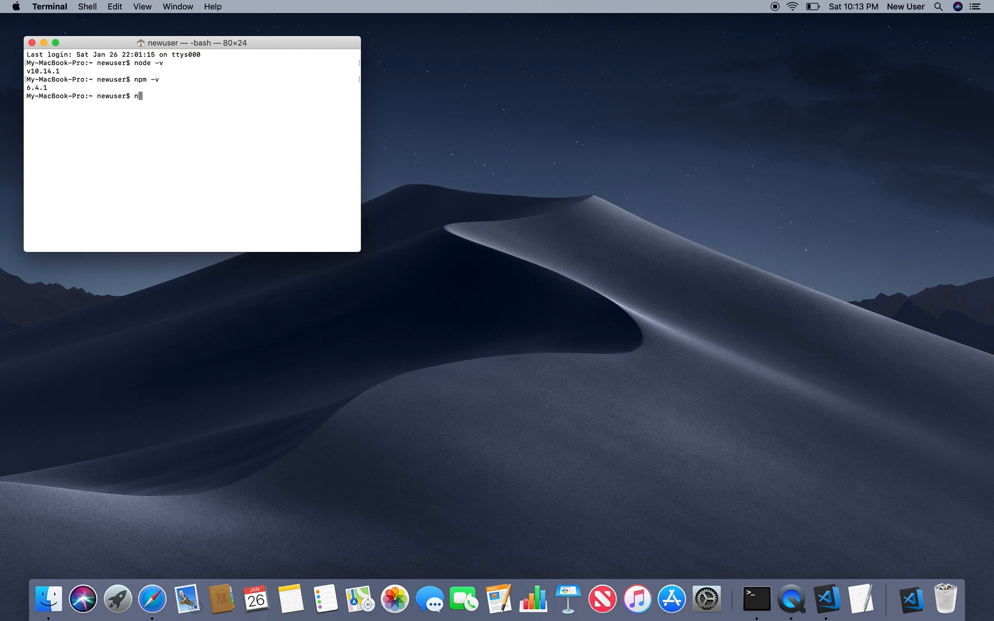
text(g)
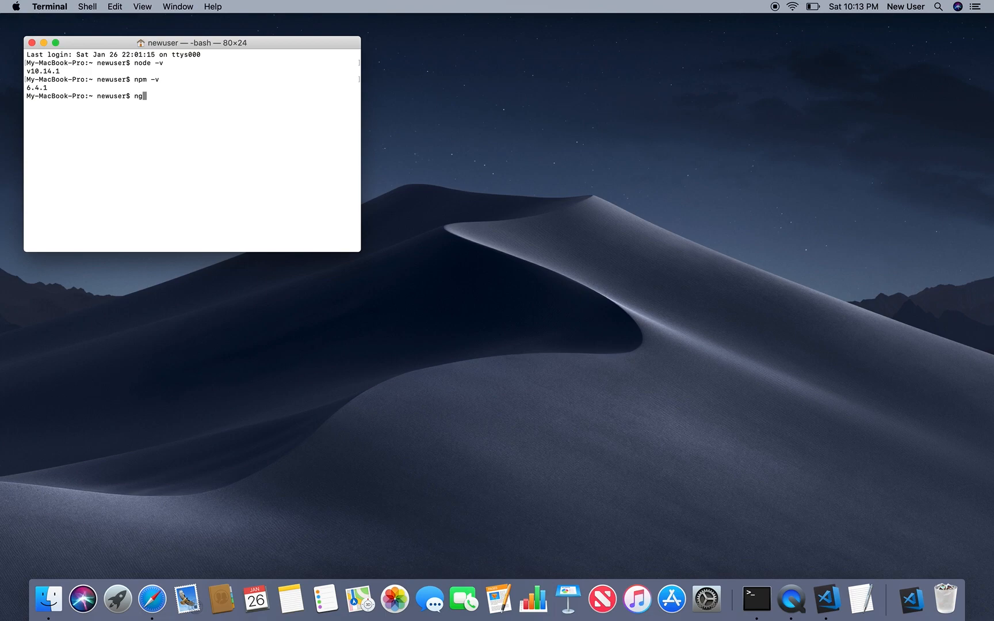
text(new)
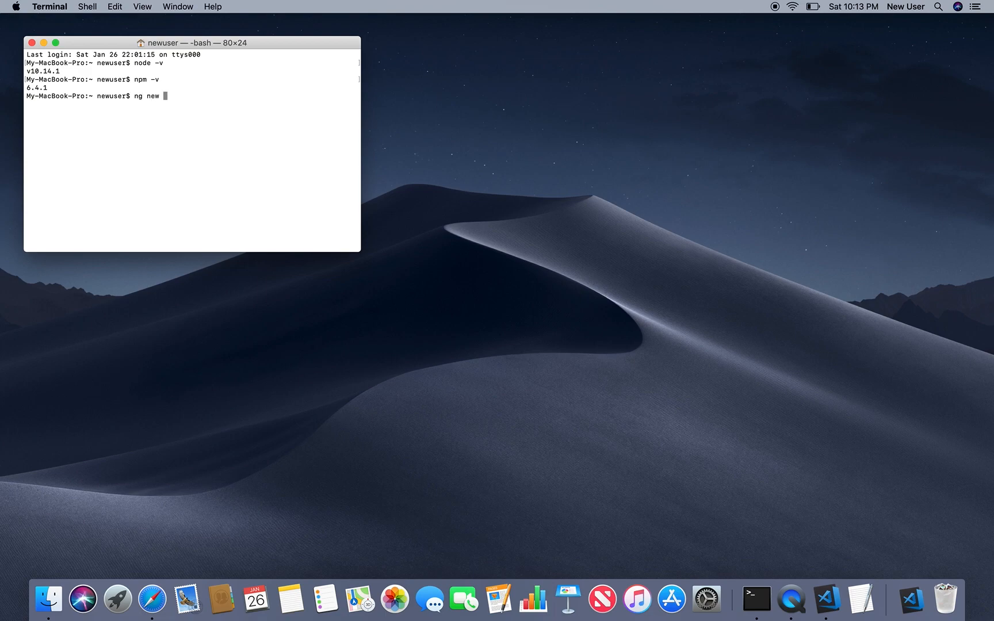
text(da)
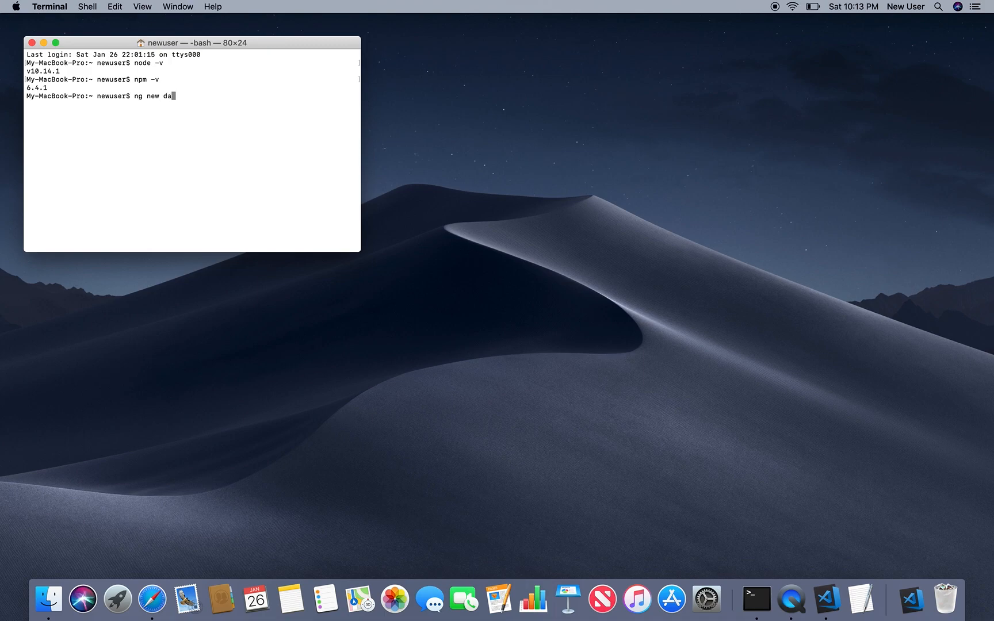
text(shbo)
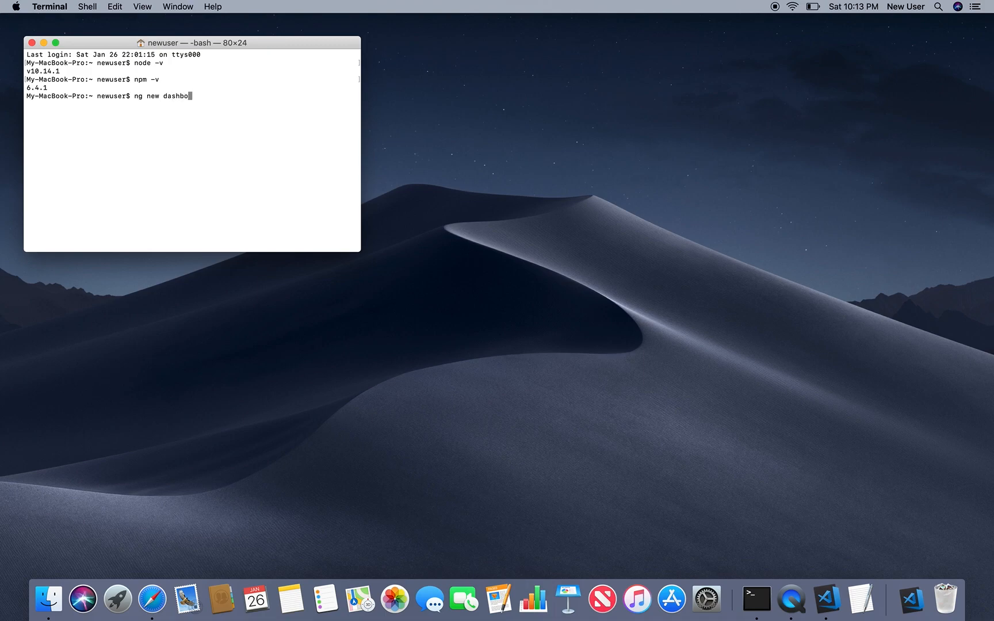
text(ard-)
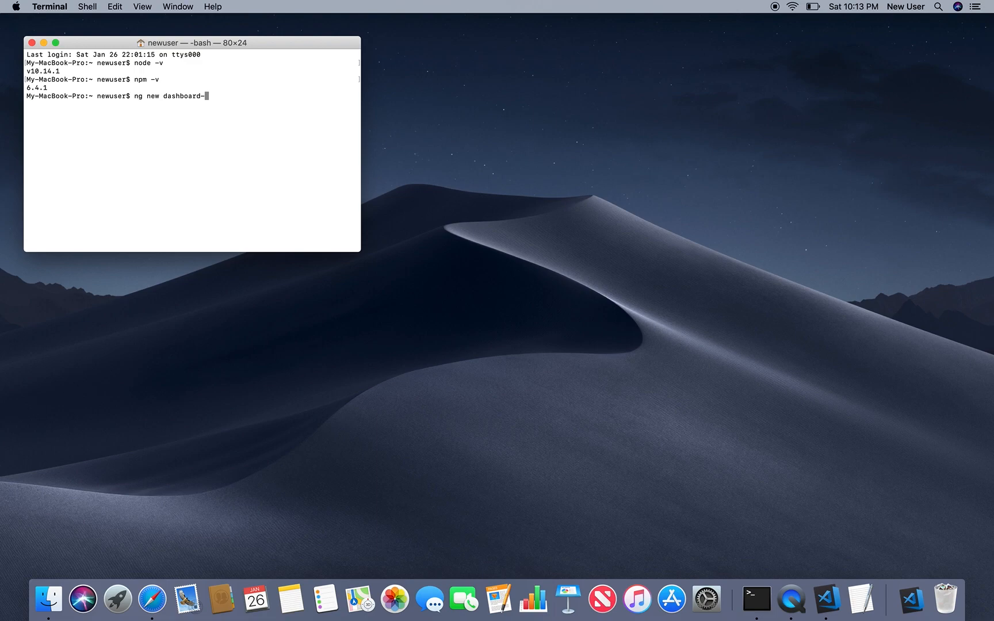
text(app)
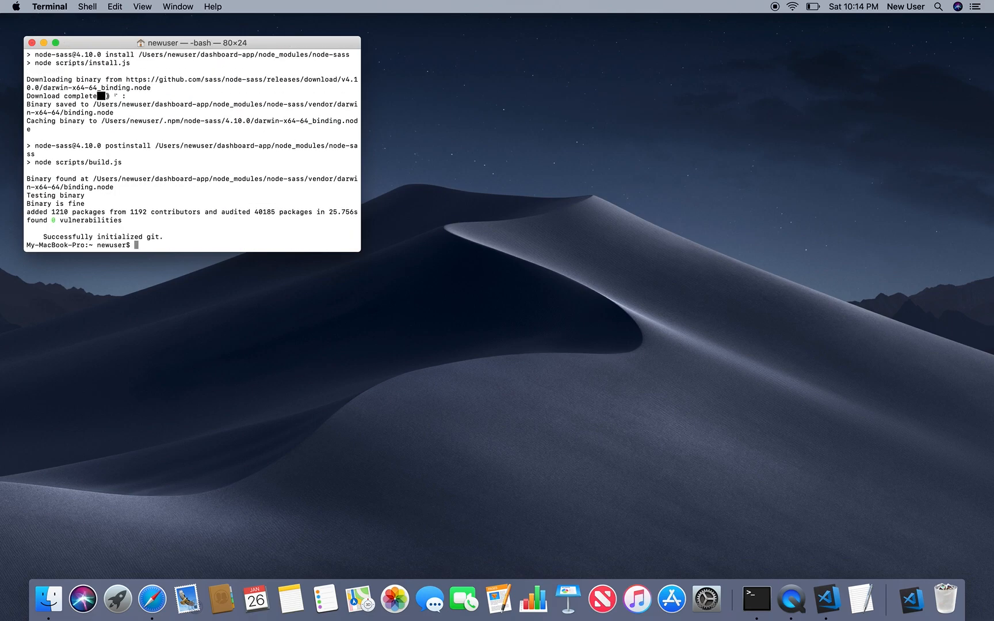
- Change into dashboard-app and run ng serve --open to launch the app on localhost
text(cd)
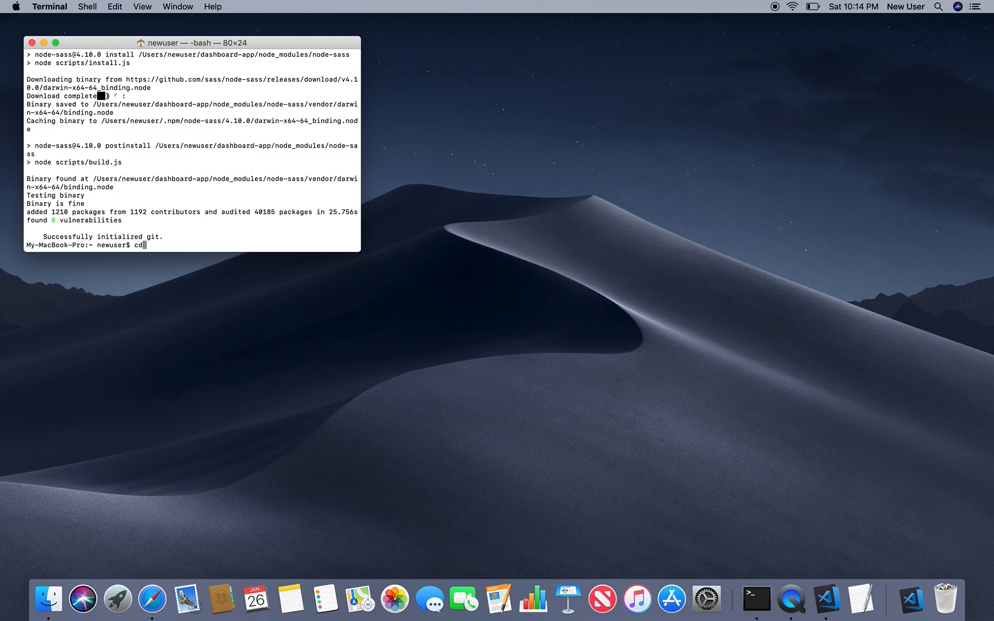
text(" ")
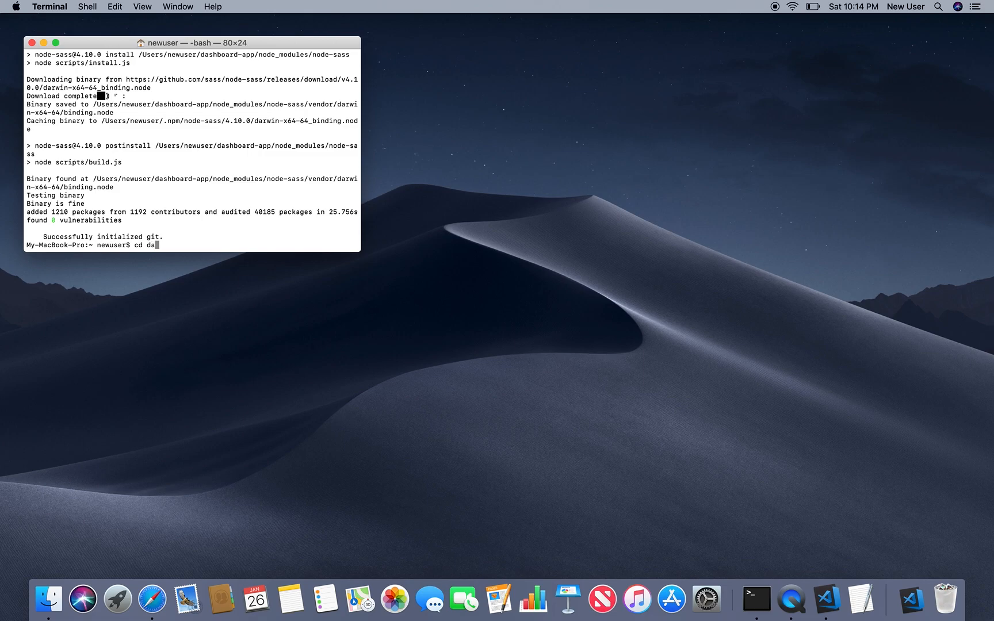
text(shboard-app)
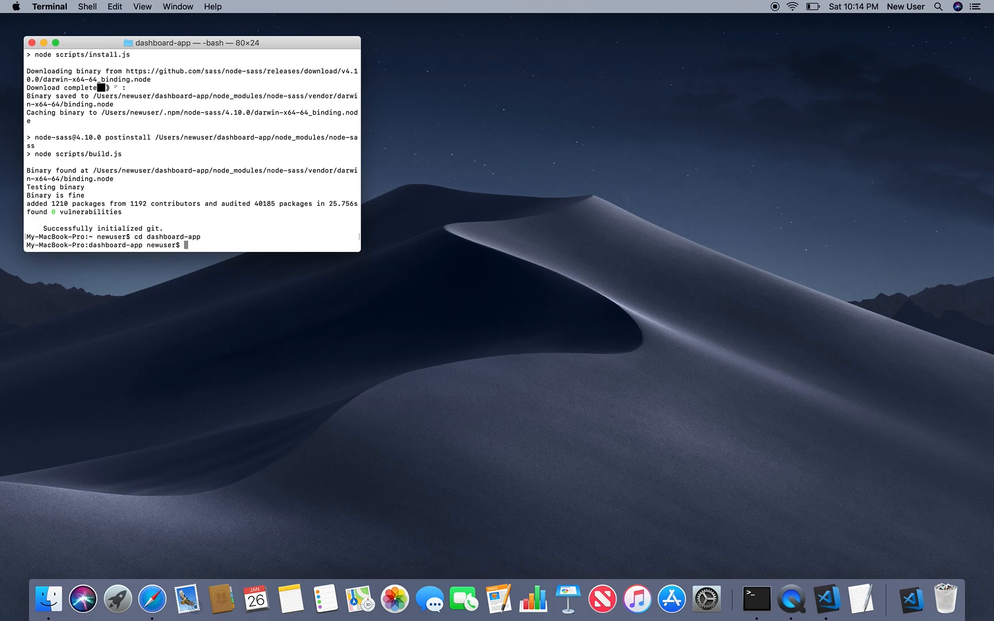
text(n)
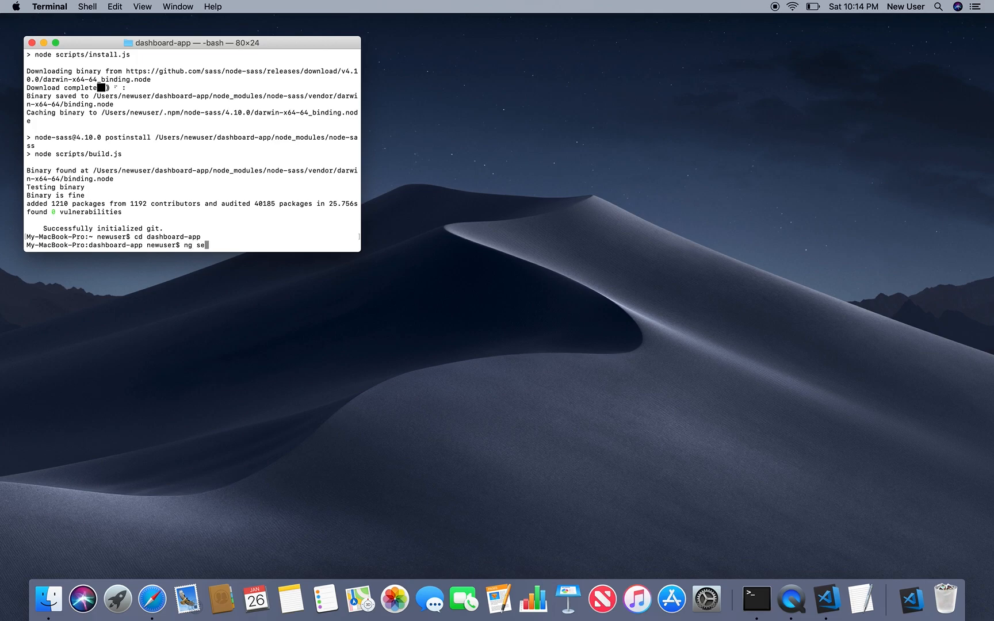
text(rve --ope)
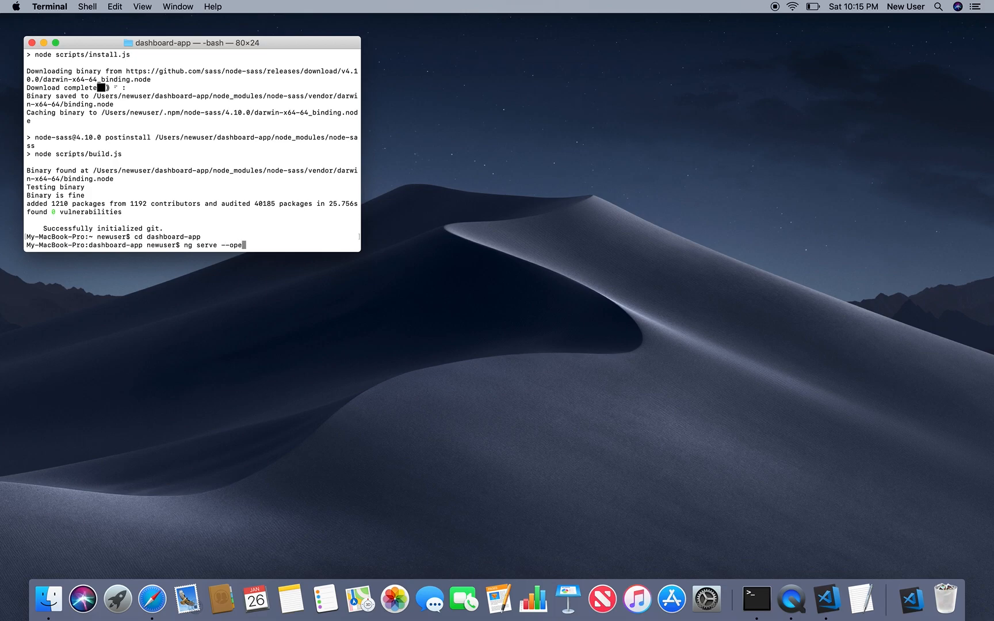
key(Return)
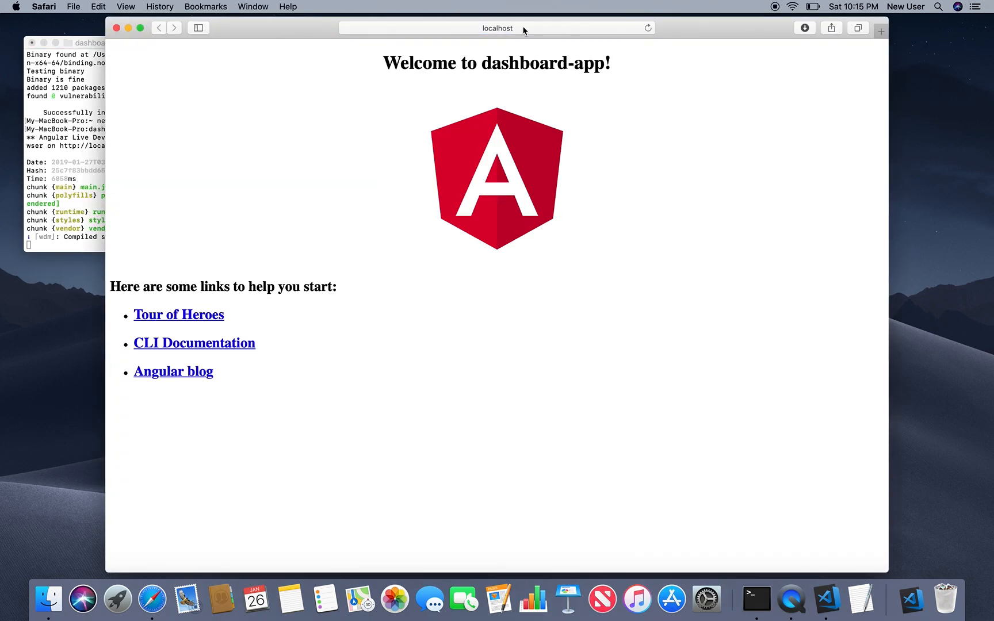
click(496, 27)
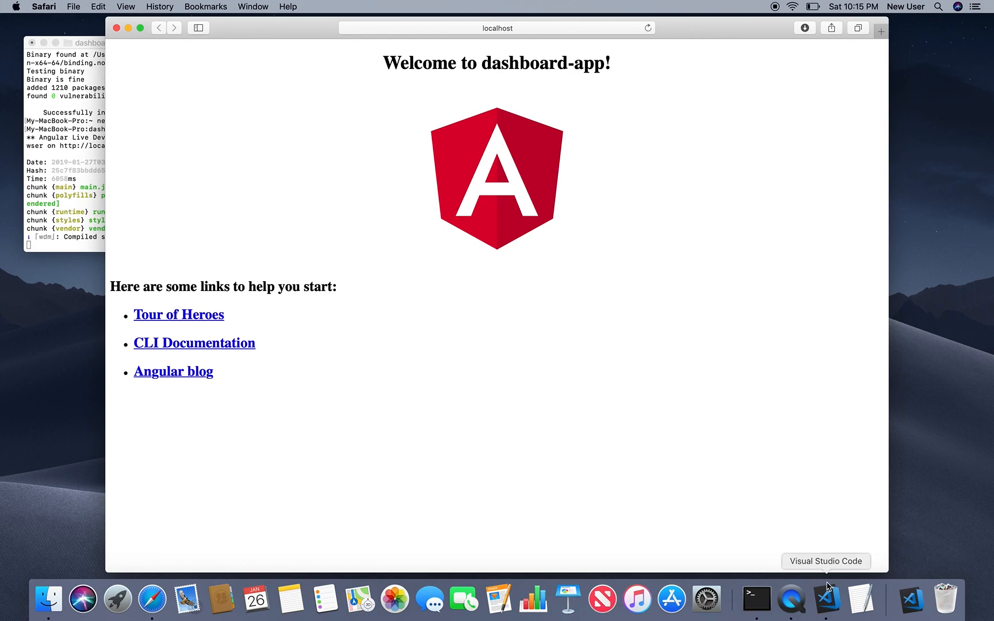
mouse_move(830, 599)
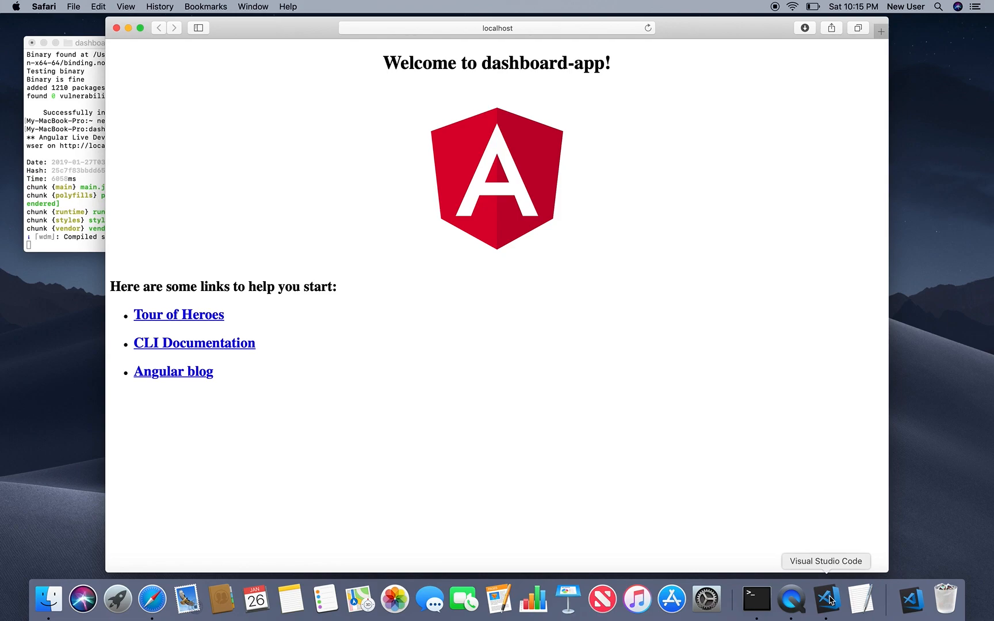
- Open the dashboard-app folder as the project in VS Code
click(827, 598)
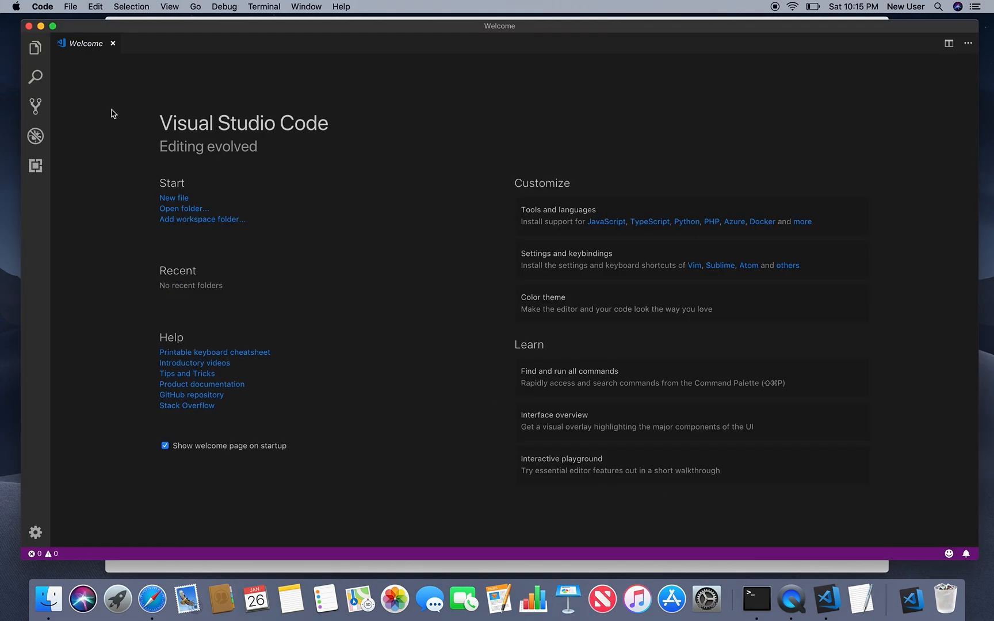
click(35, 49)
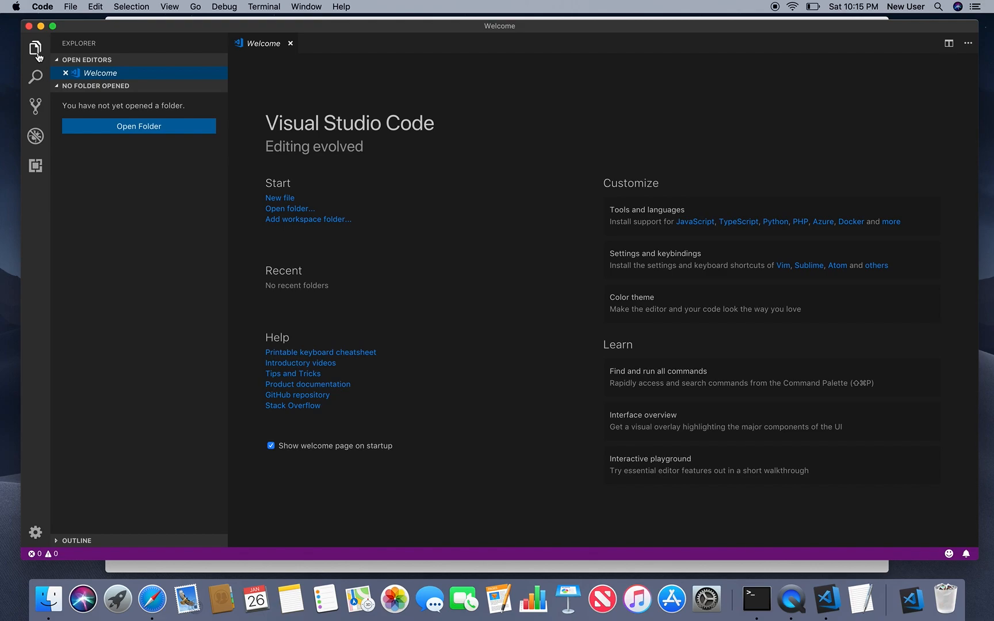
click(138, 126)
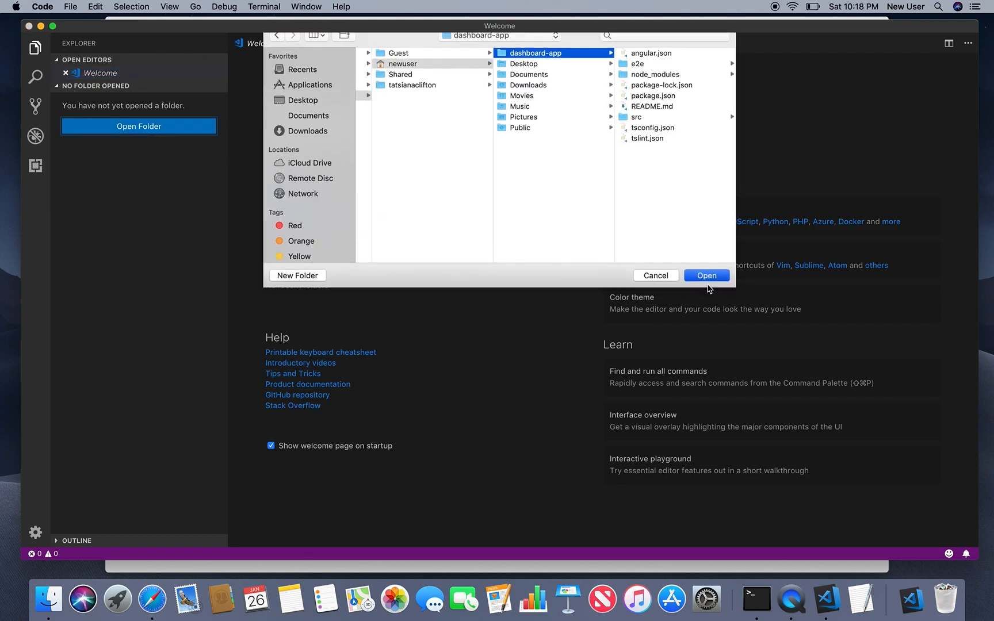
click(706, 275)
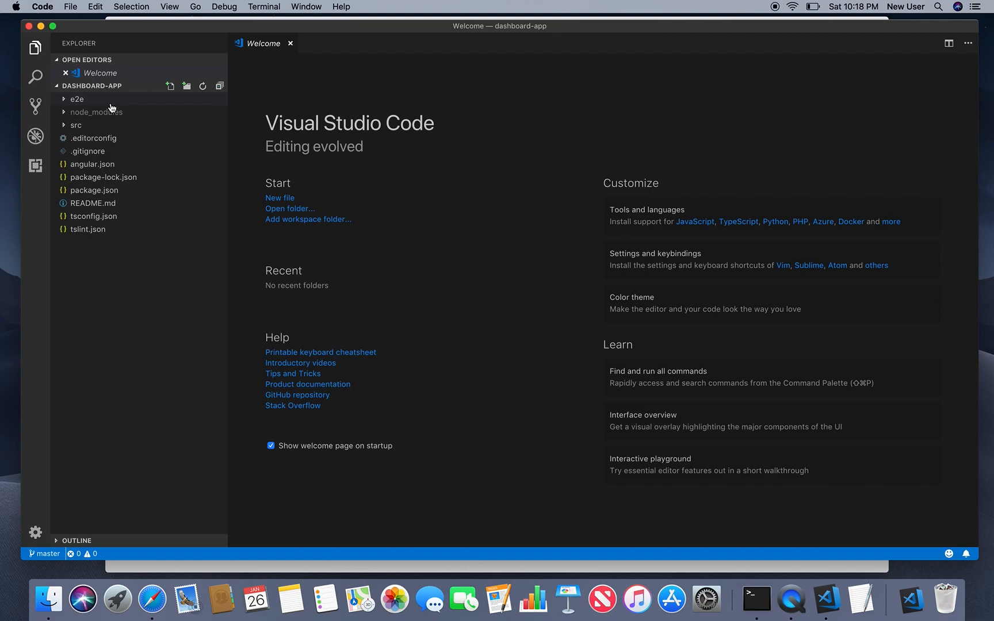
mouse_move(76, 99)
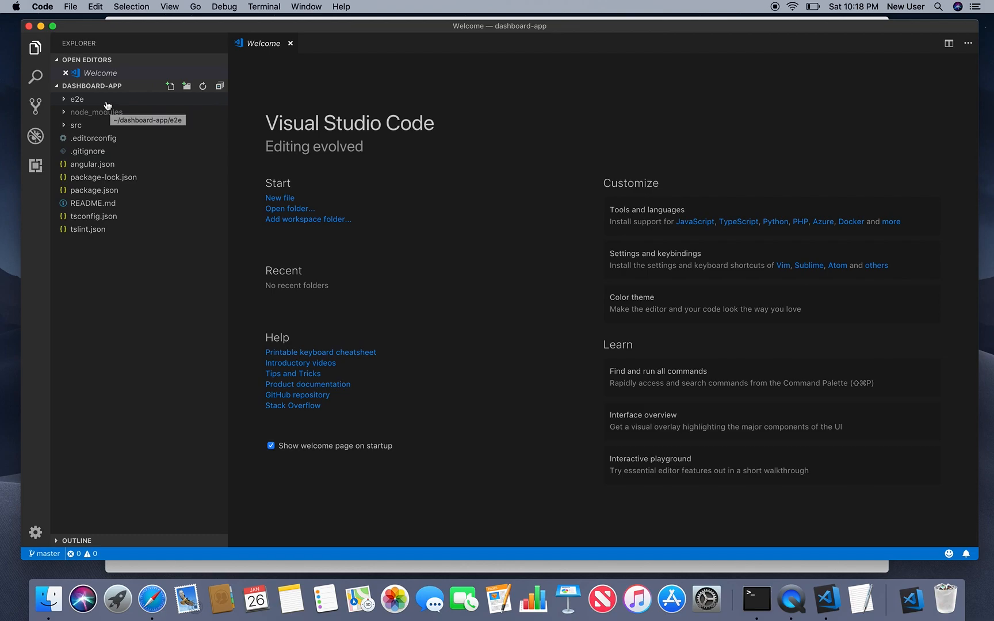
mouse_move(77, 128)
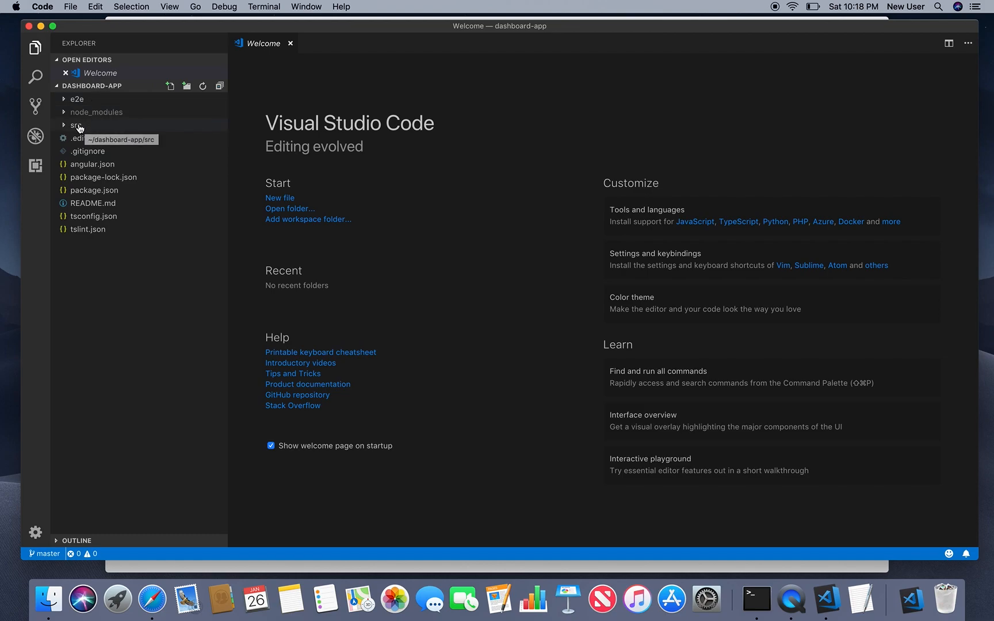
- Expand src/app and open app.component.html in the editor
click(76, 124)
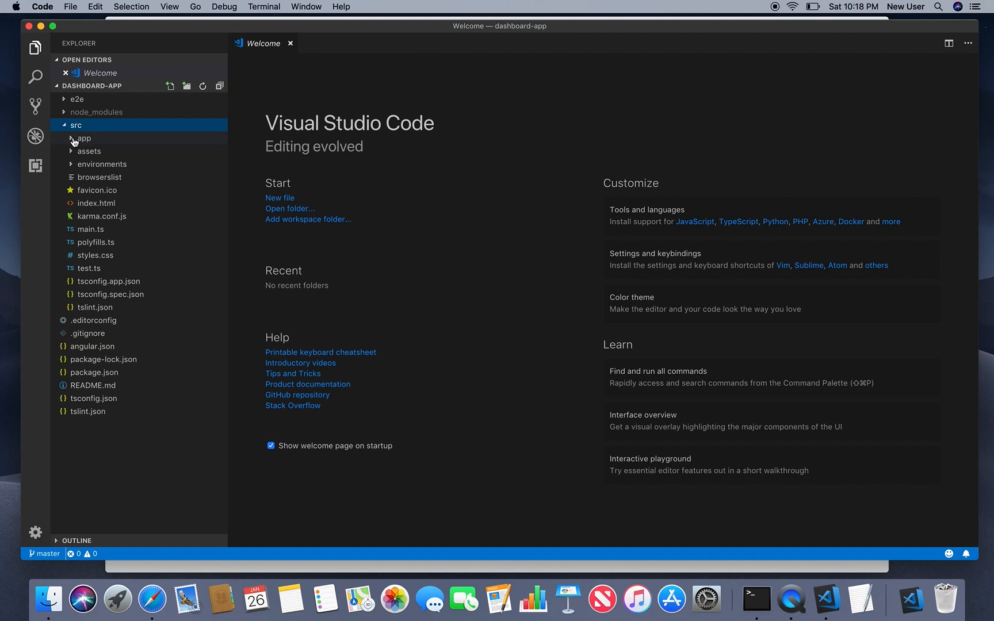
click(83, 138)
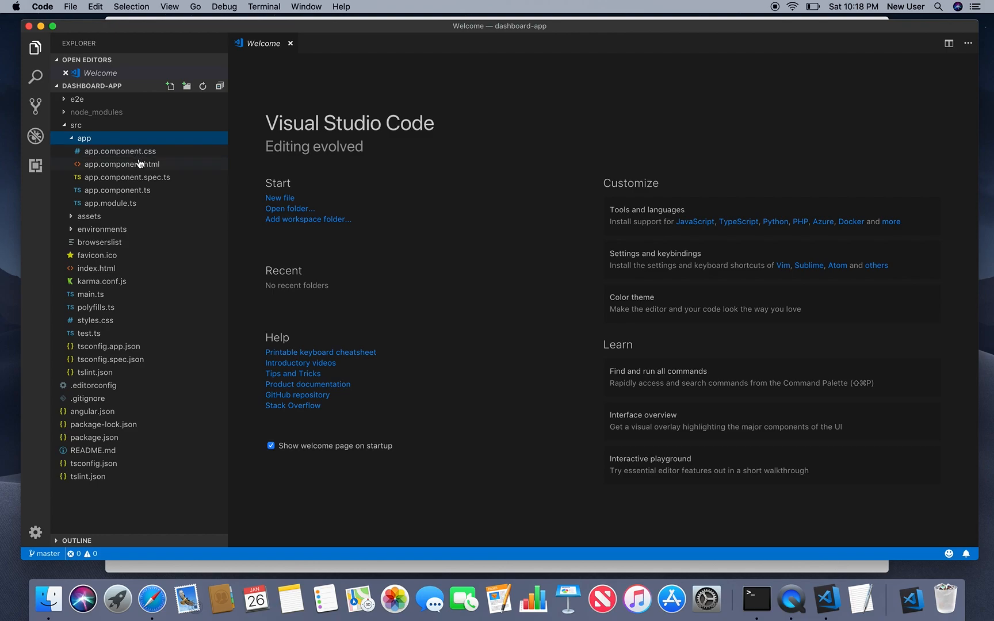
double_click(122, 163)
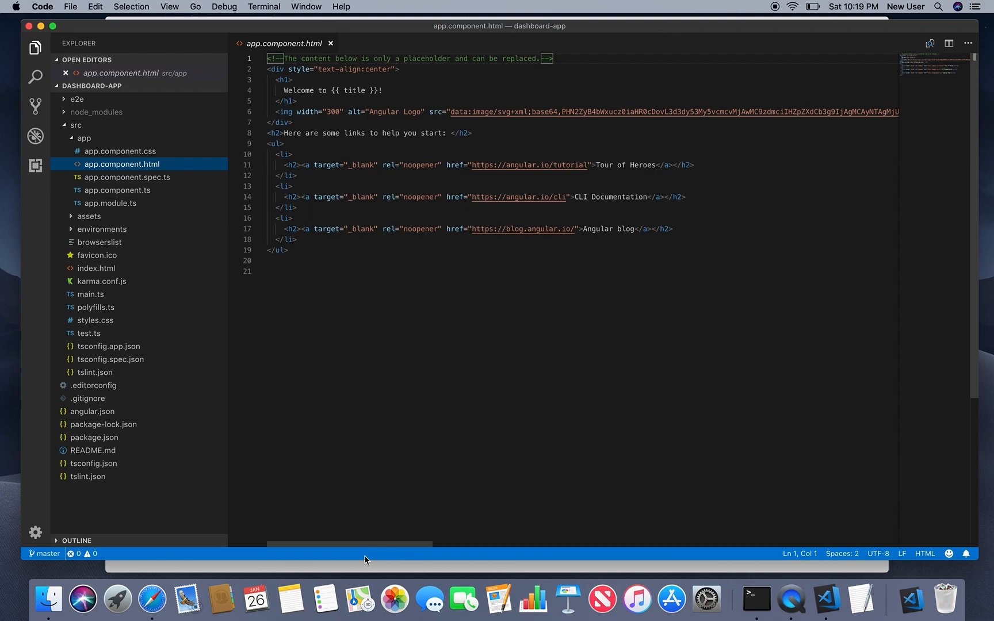
- Insert 'my new ' before {{ title }} in the h1 welcome heading
click(151, 599)
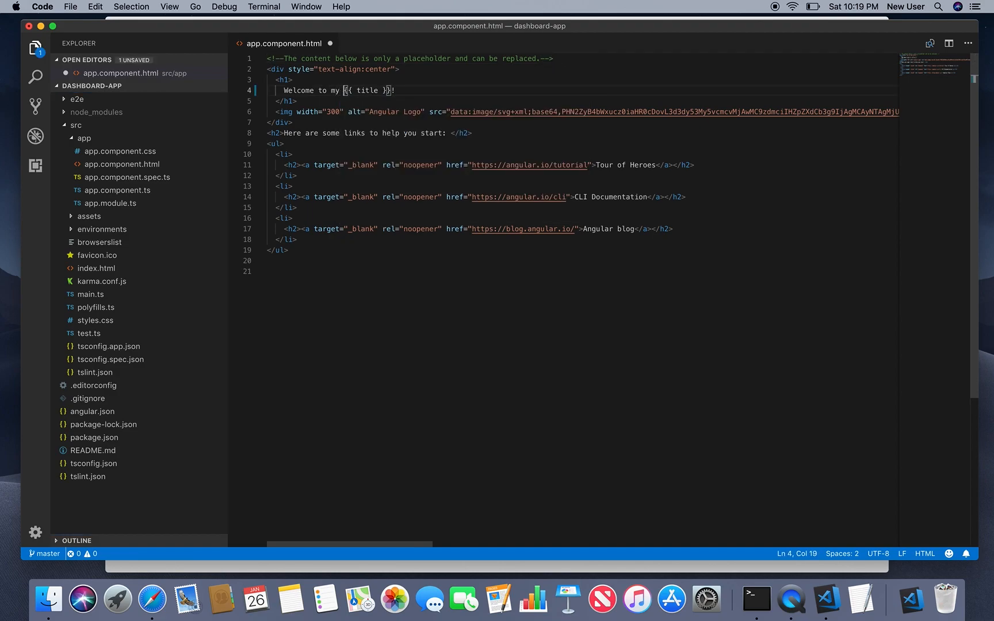
text(new)
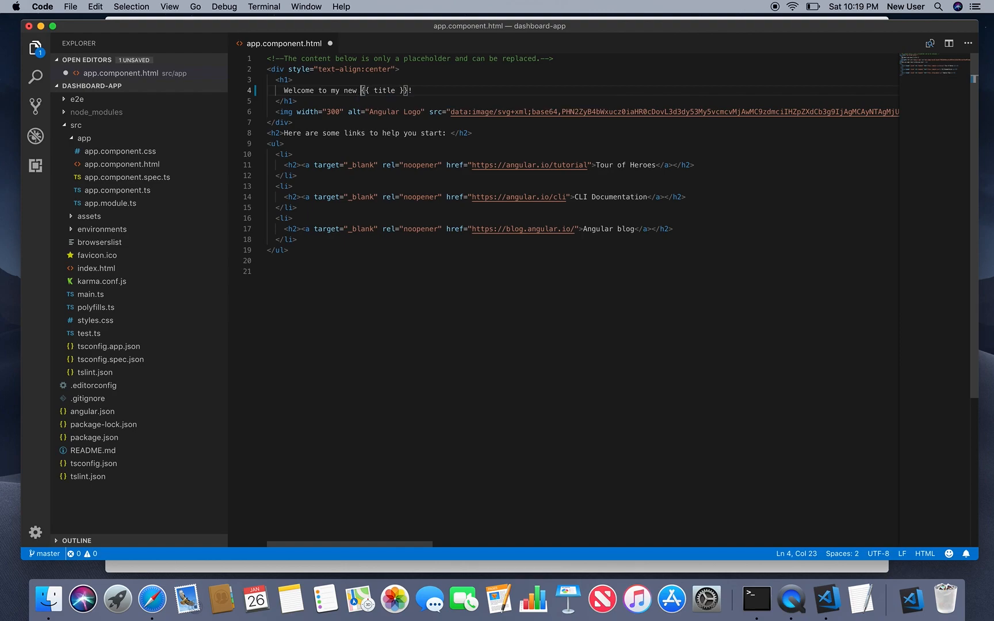
mouse_move(151, 597)
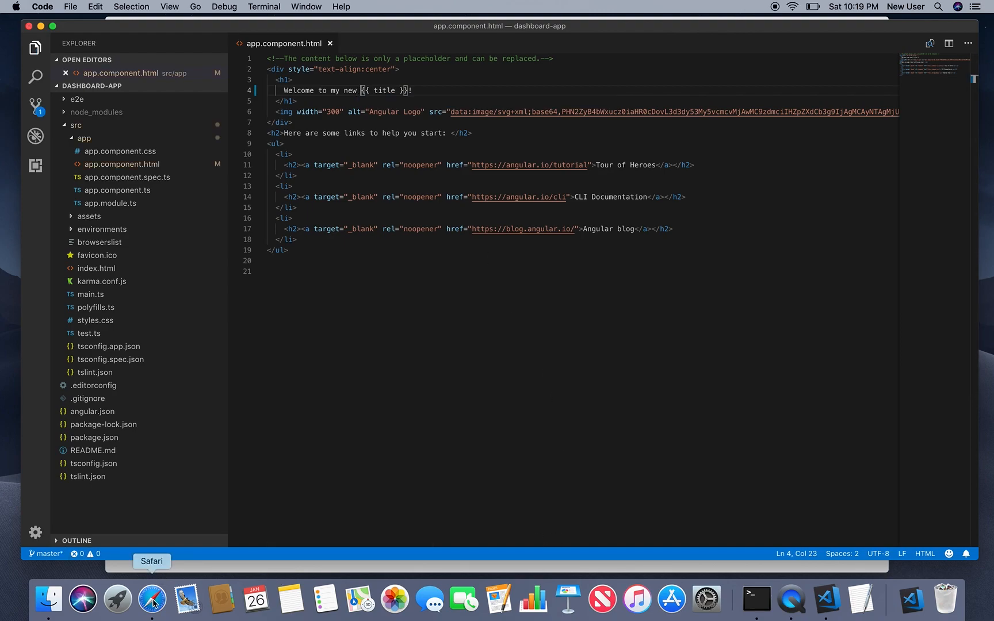
- Check Safari's localhost page for the heading 'Welcome to my new dashboard-app!'
click(151, 598)
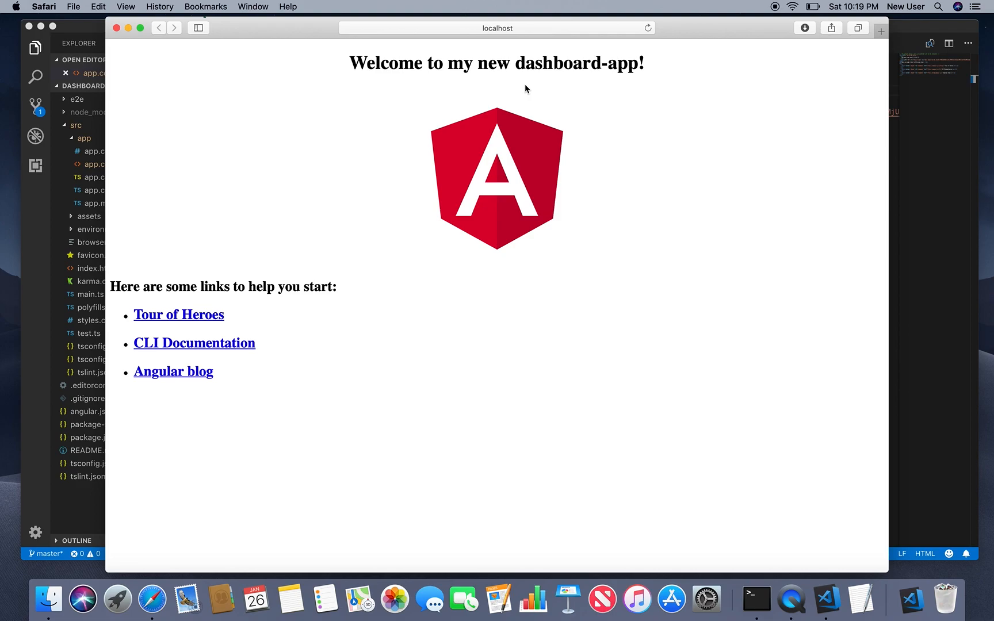
mouse_move(501, 192)
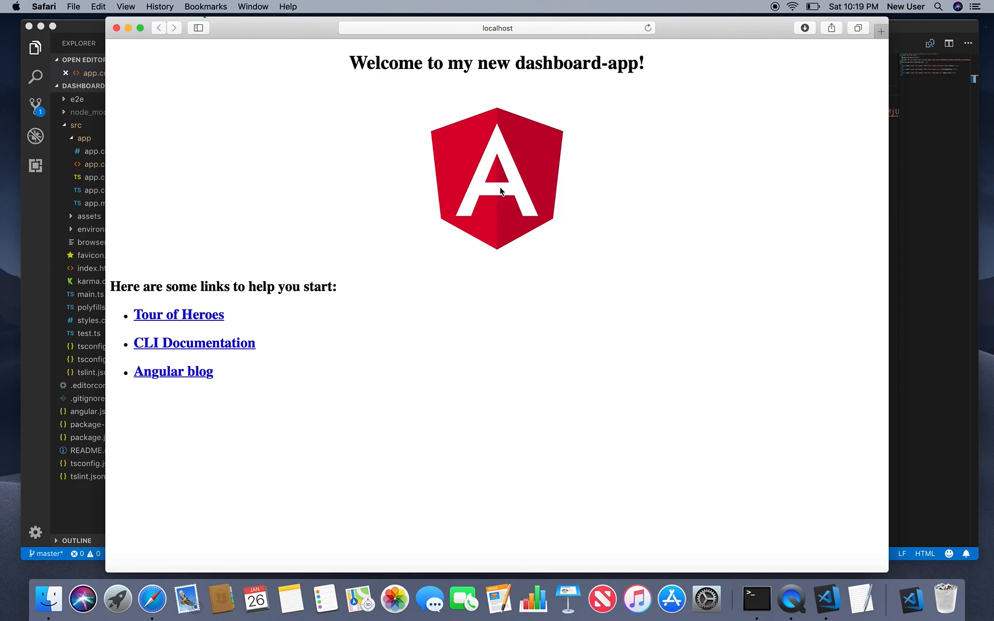